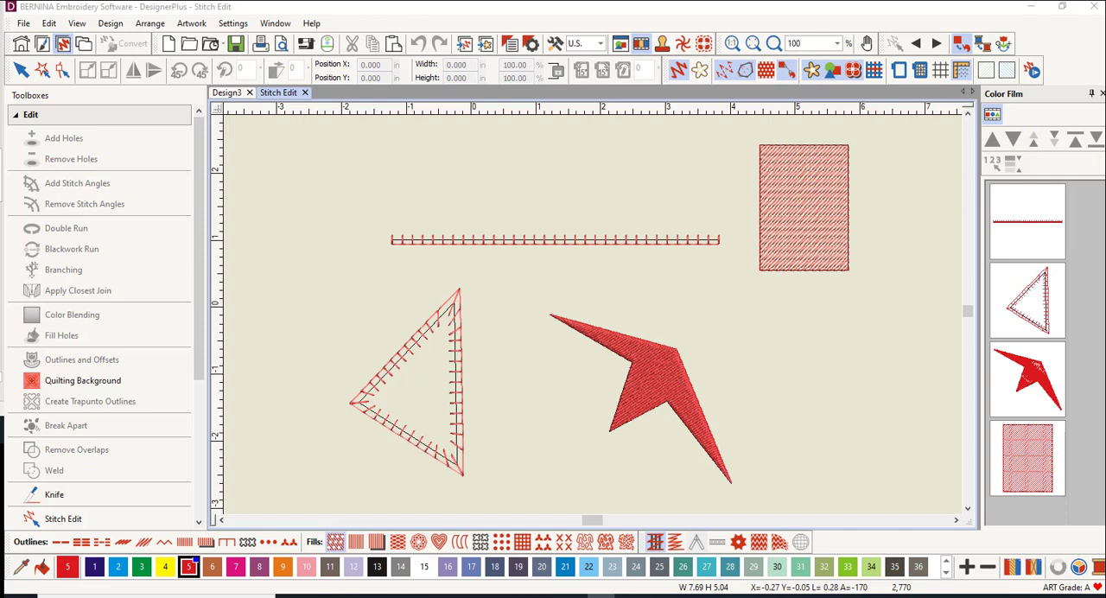
mouse_move(692, 183)
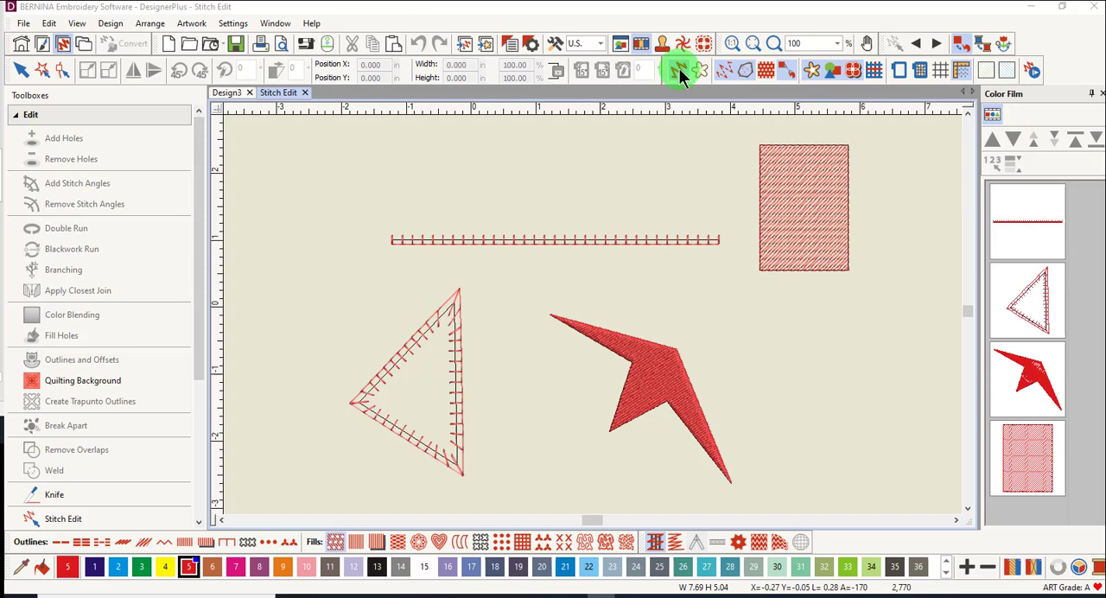
Step: Zoom in on the blanket-stitch line so its individual upright prongs are visible
click(765, 71)
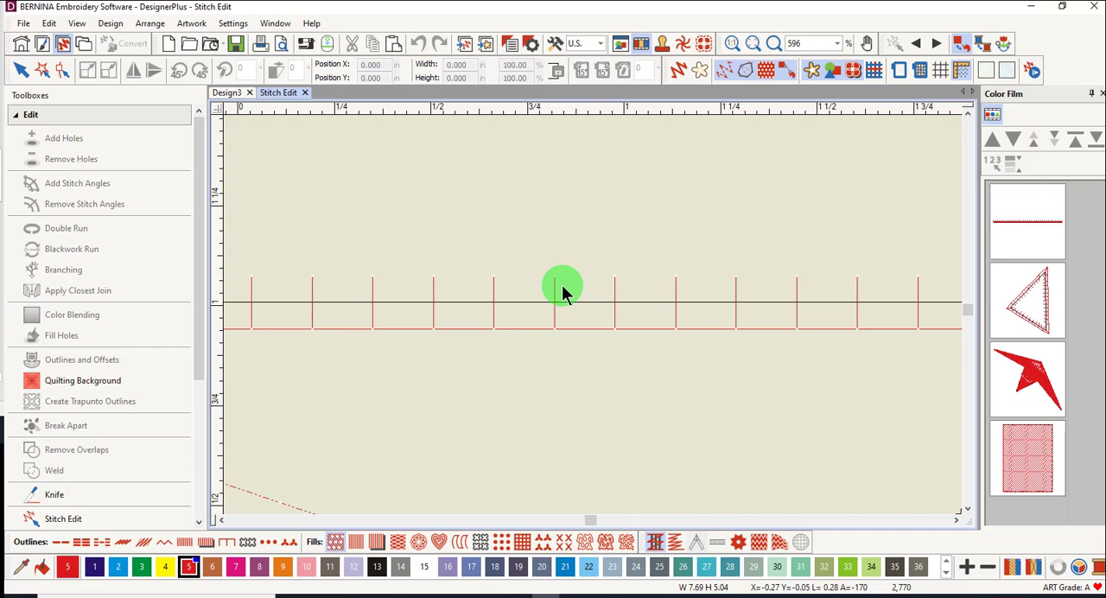
mouse_move(494, 250)
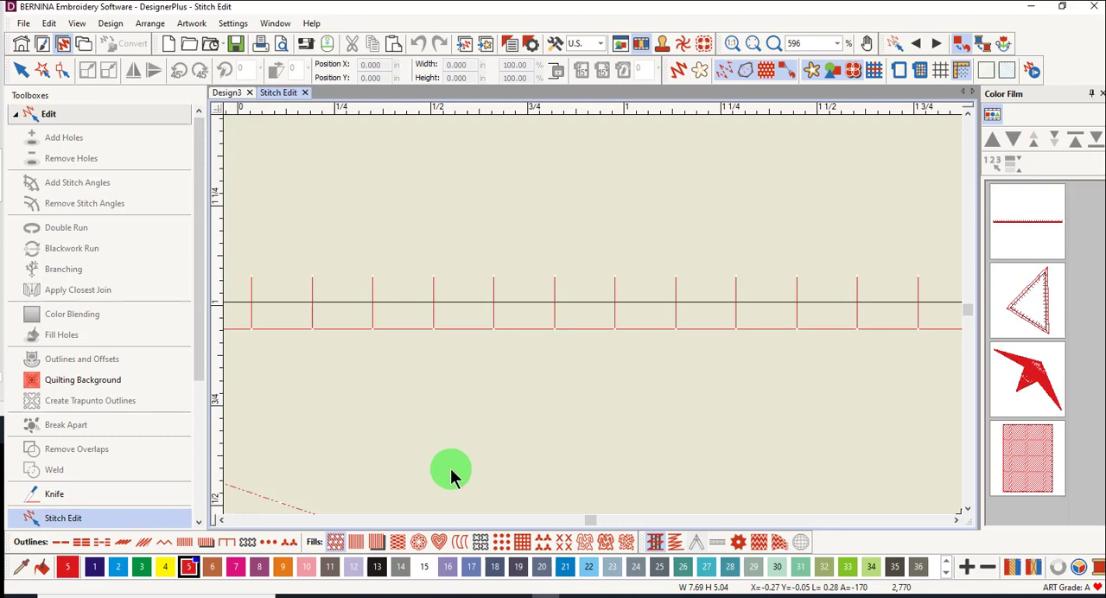
mouse_move(494, 280)
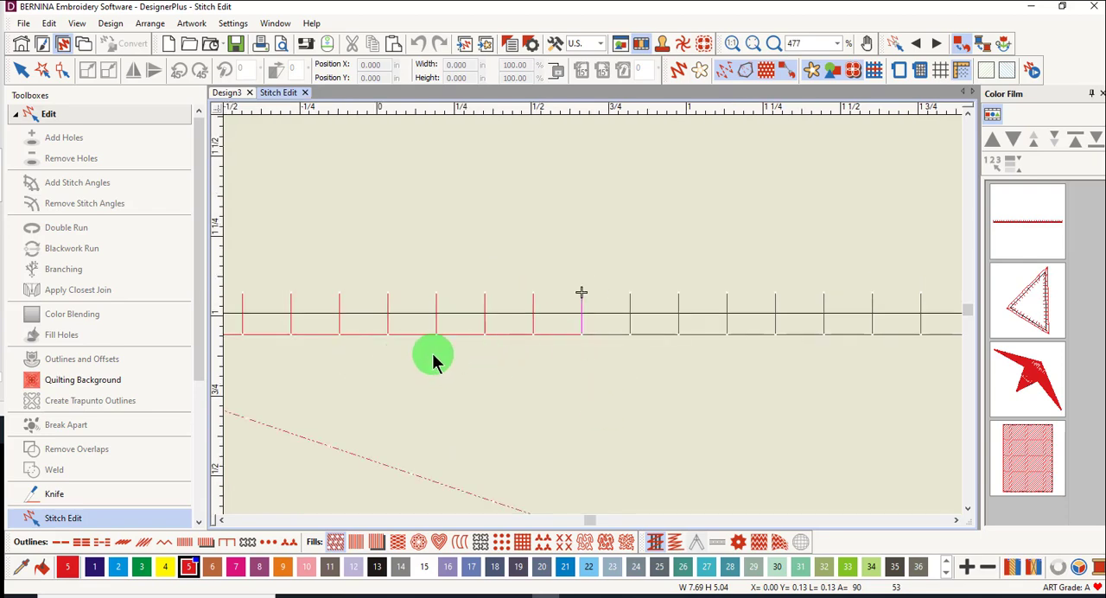
mouse_move(805, 353)
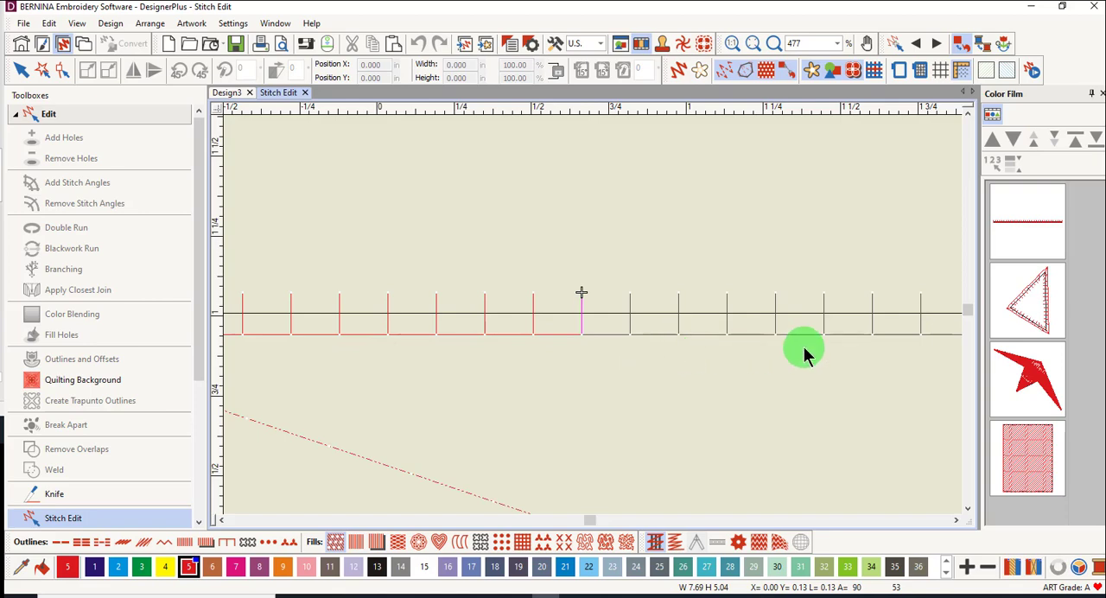
mouse_move(607, 336)
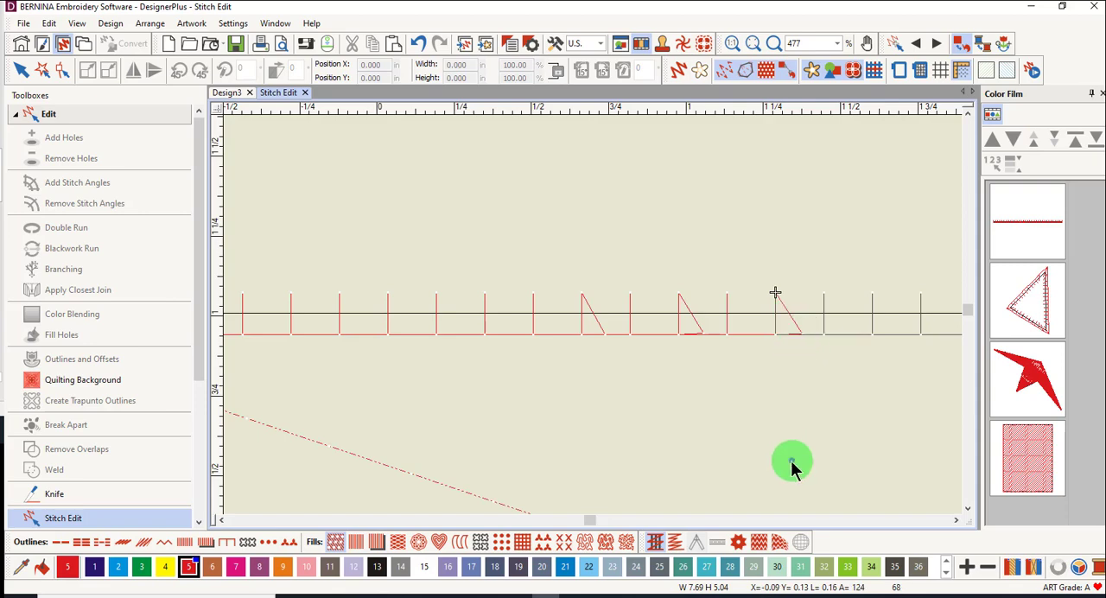
mouse_move(792, 463)
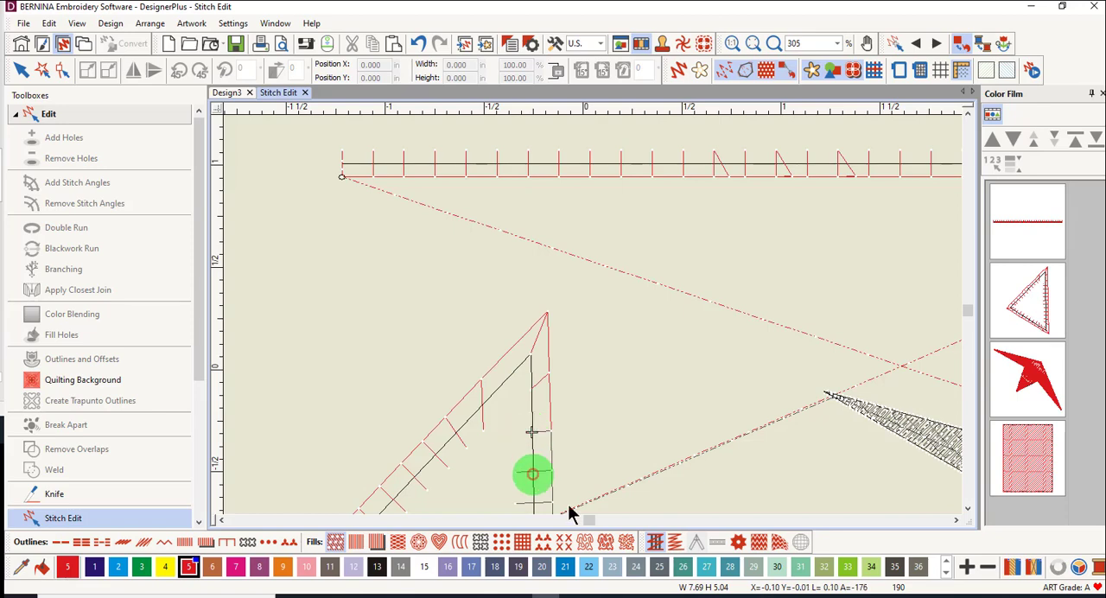
mouse_move(488, 436)
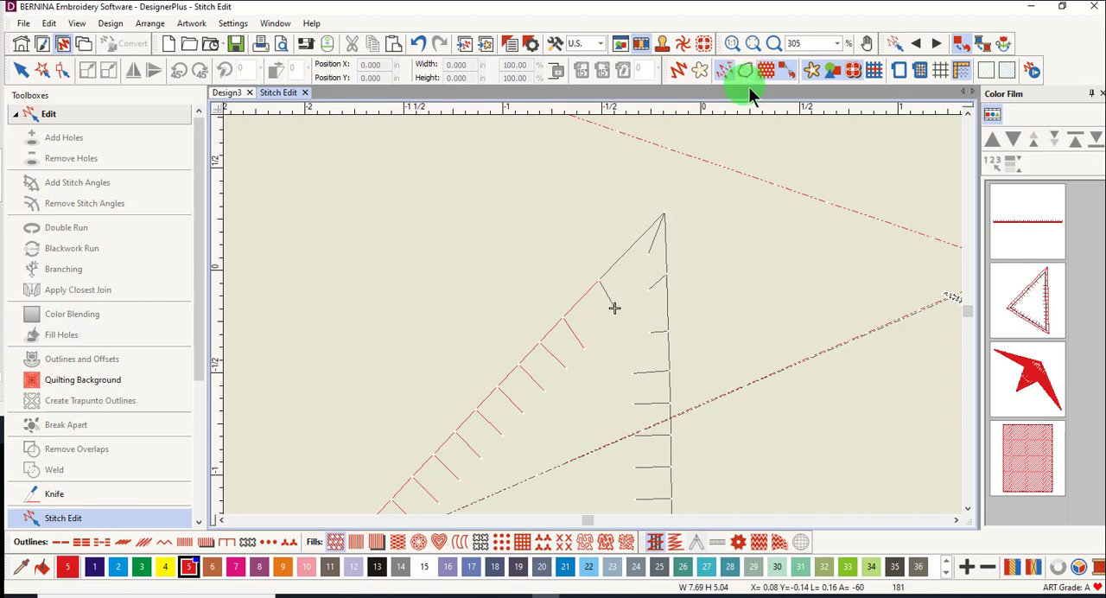
mouse_move(740, 71)
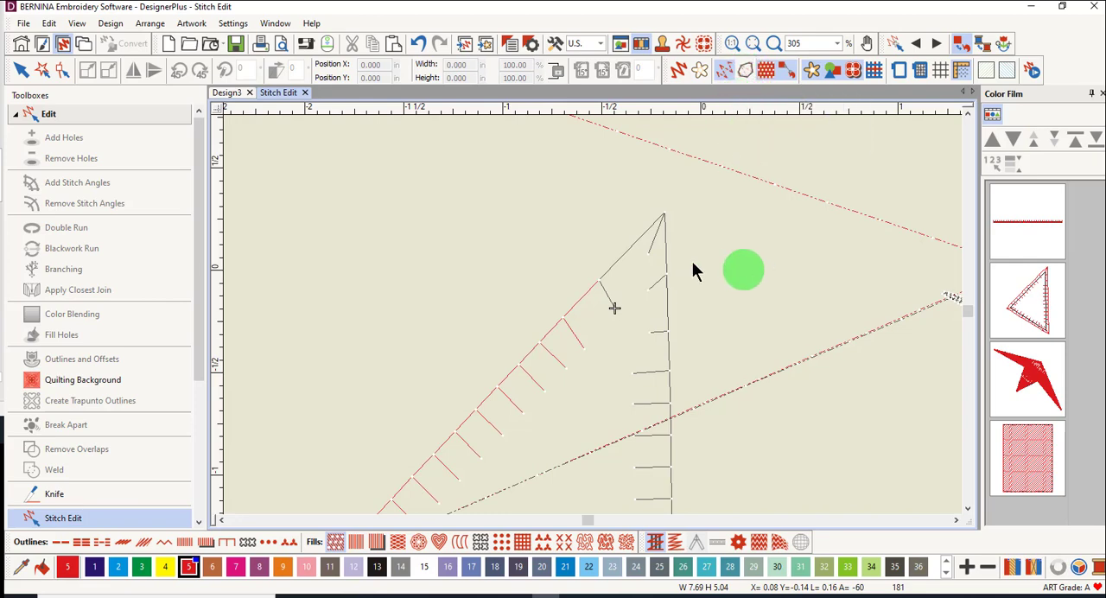
drag(744, 270, 631, 353)
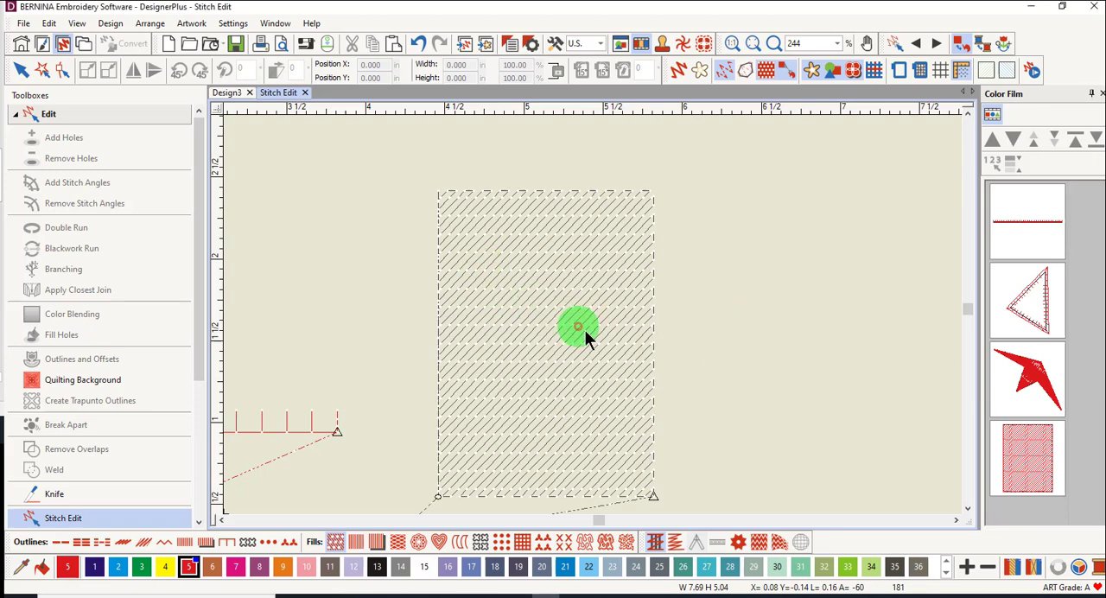
Step: Drag a zoom box over the hatched rectangle to magnify its diagonal fill stitches
drag(578, 326, 629, 384)
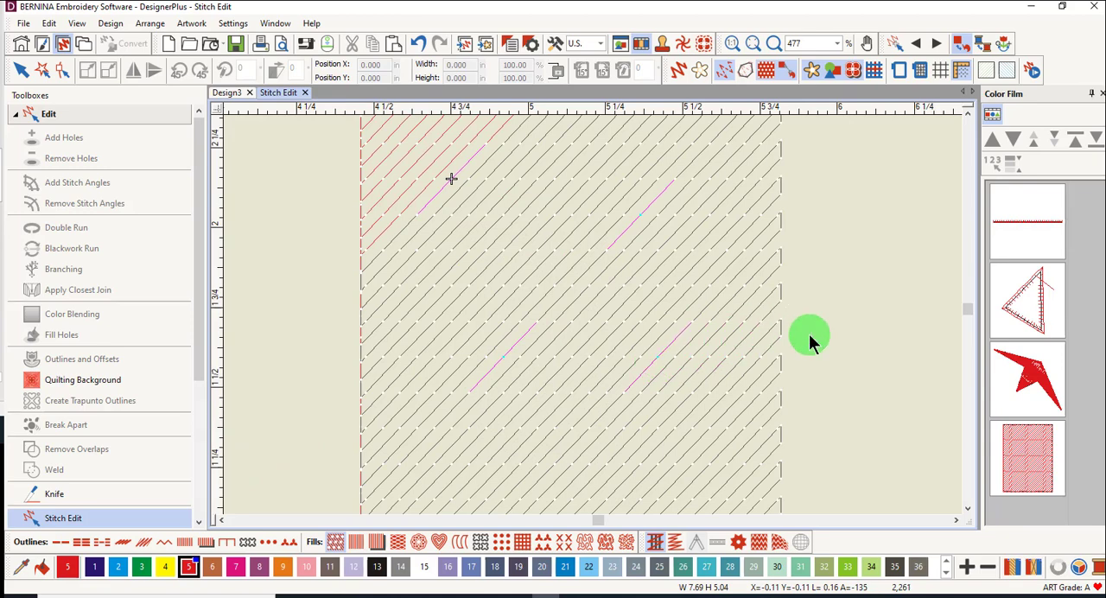
mouse_move(661, 387)
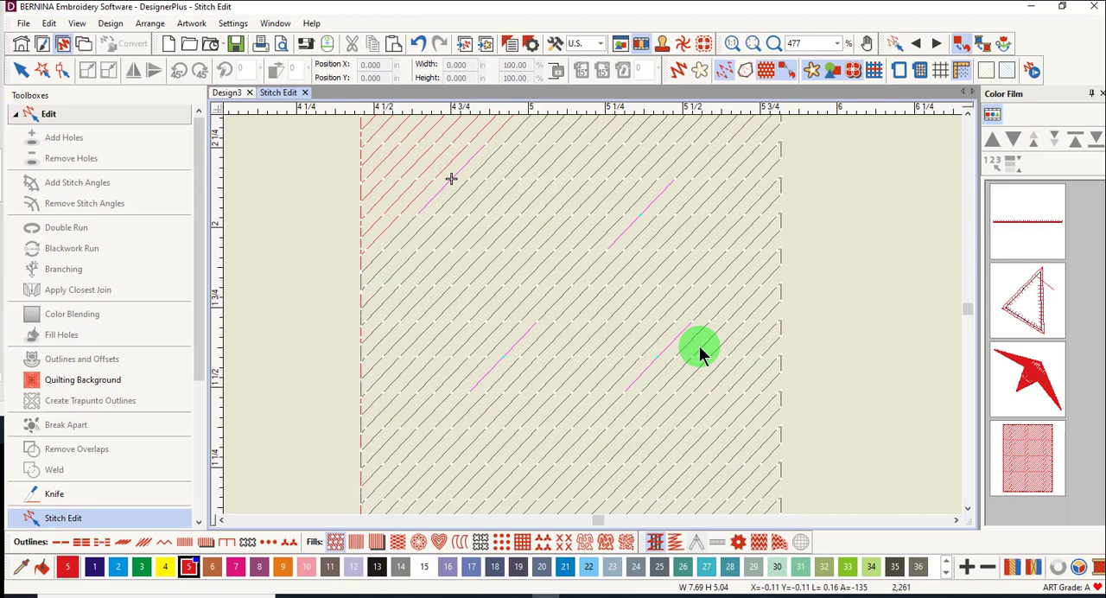
mouse_move(465, 235)
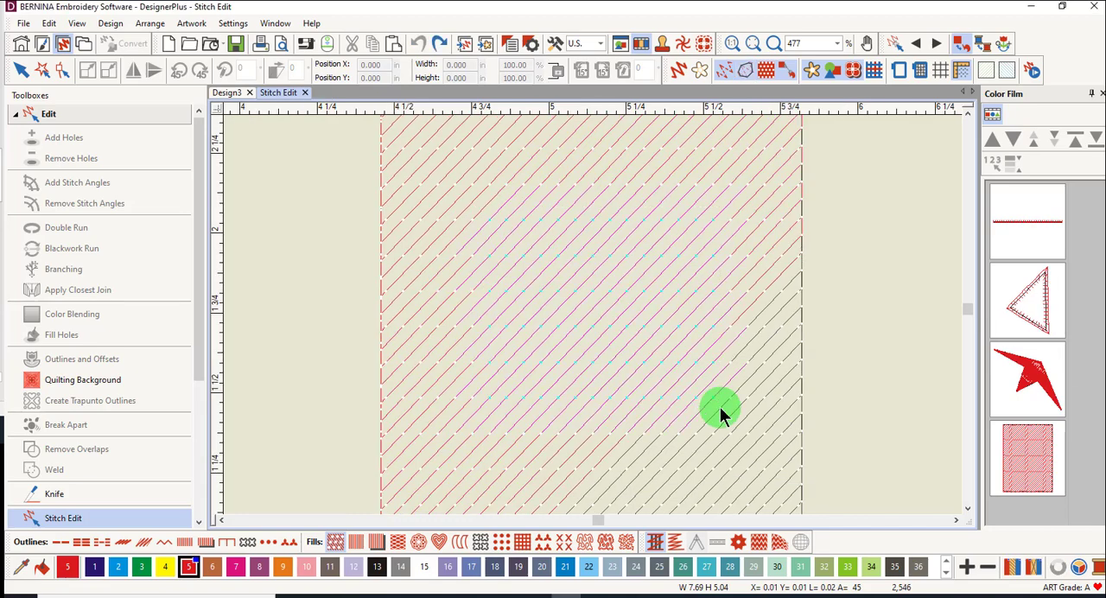
mouse_move(578, 293)
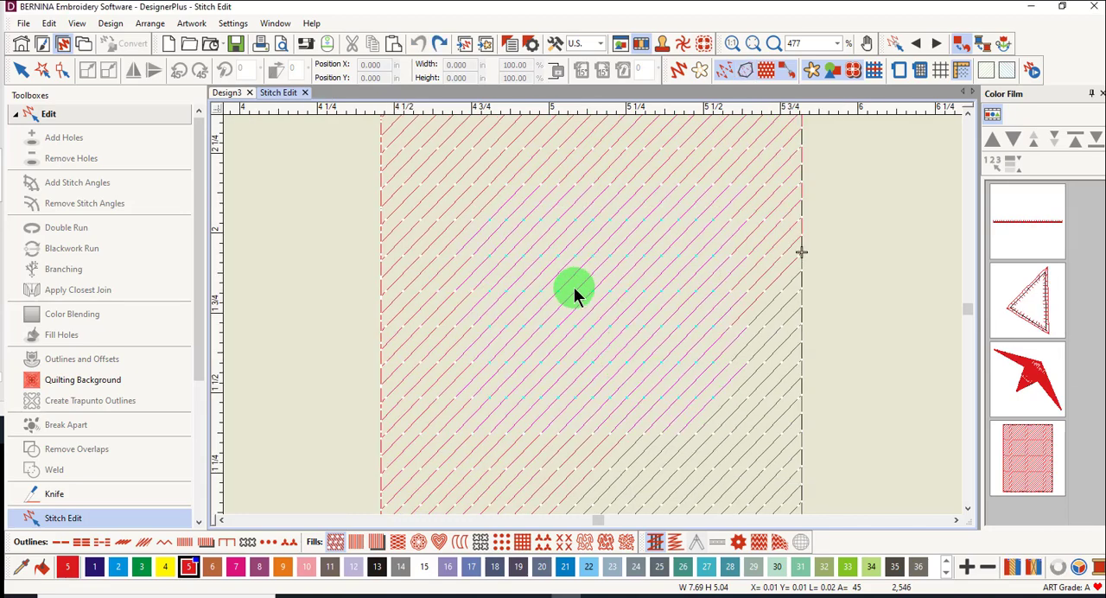
mouse_move(616, 337)
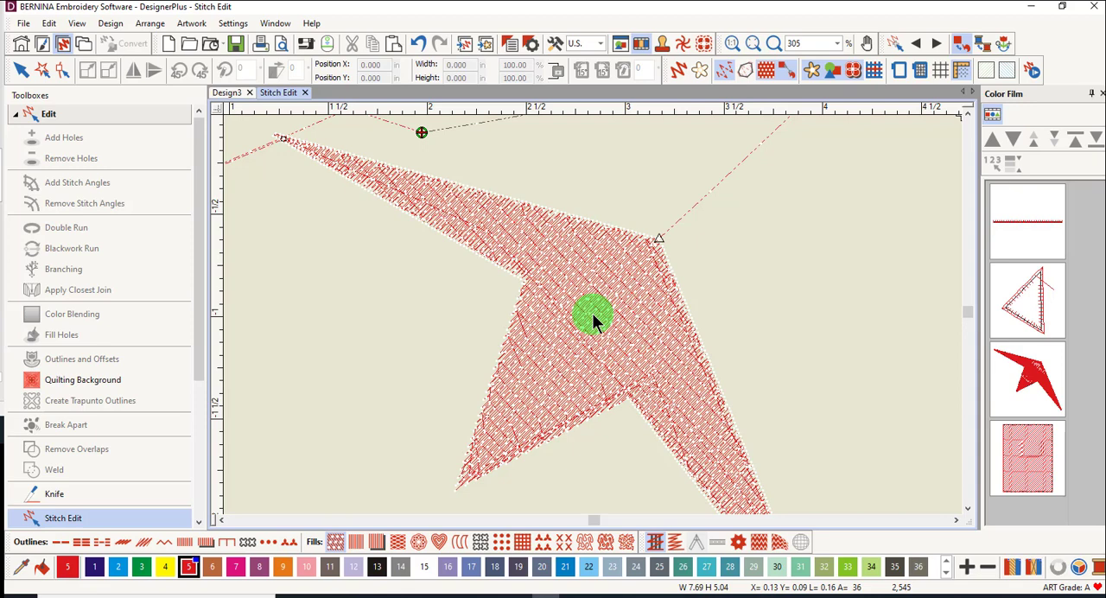
mouse_move(624, 313)
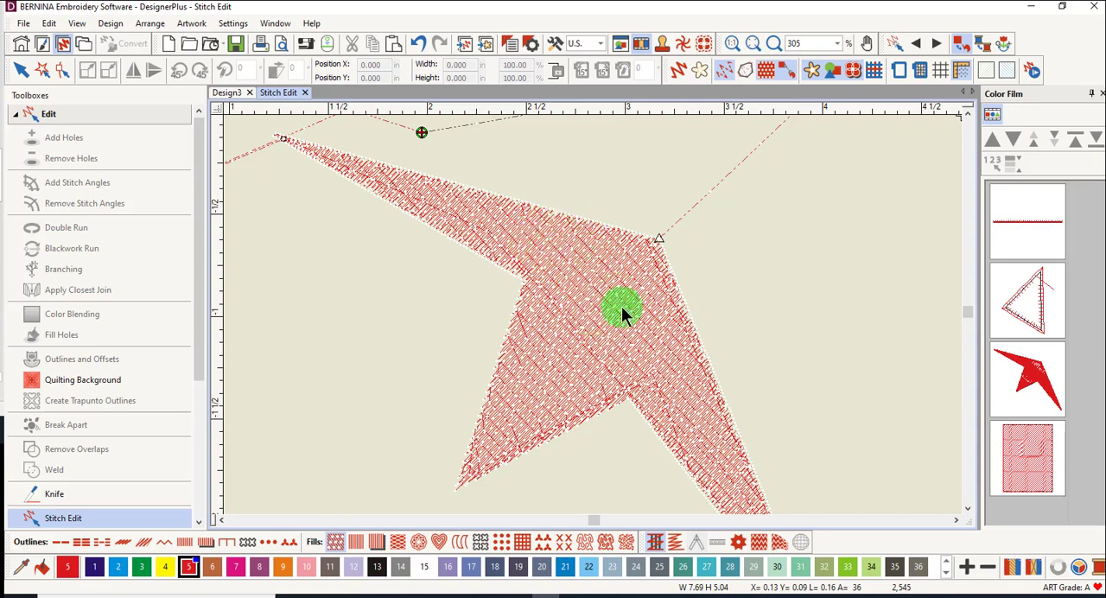